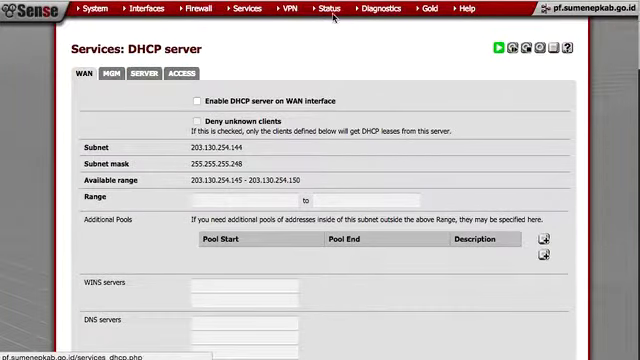
- View the current DHCP leases list from the Status menu
left_click(330, 8)
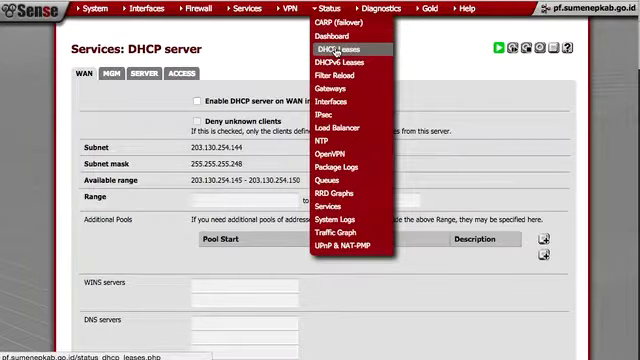
left_click(330, 48)
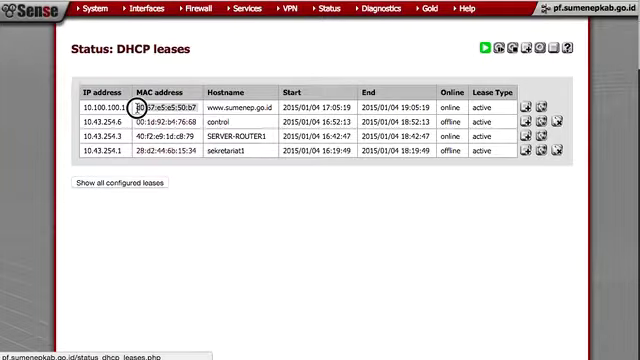
- Copy the first lease's MAC address and go to the SERVER interface DHCP settings
right_click(136, 106)
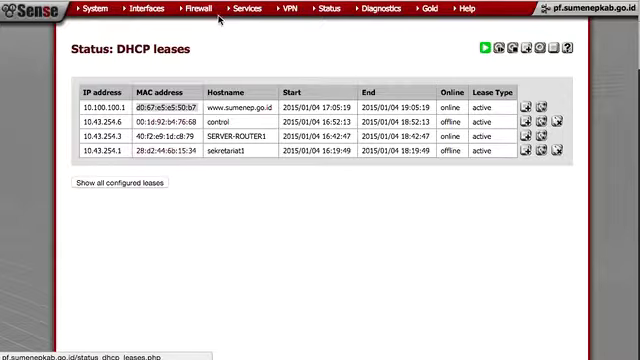
left_click(248, 10)
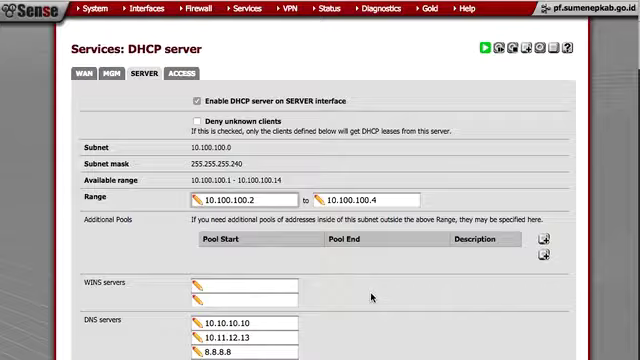
- Save the SERVER DHCP settings and reach the static mappings section
scroll("down", 3)
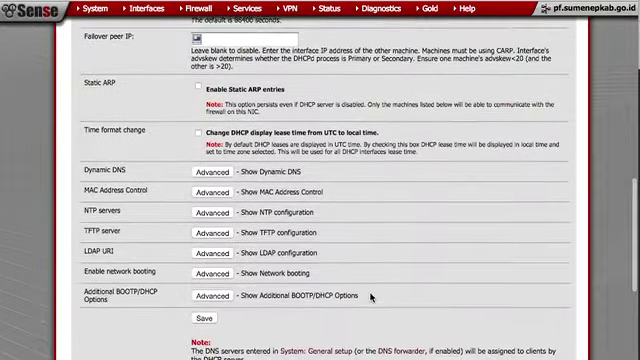
scroll("down", 3)
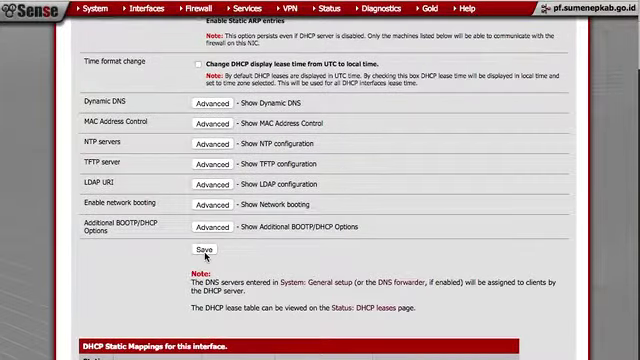
left_click(200, 248)
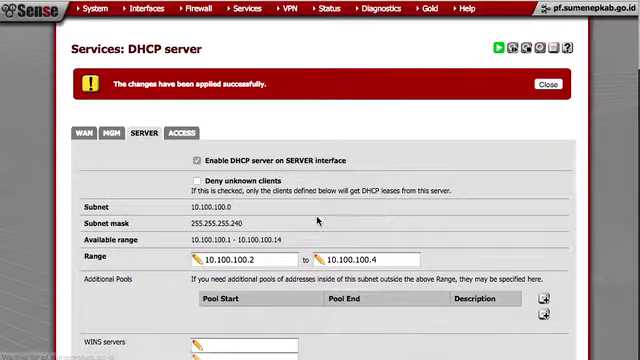
scroll("down", 3)
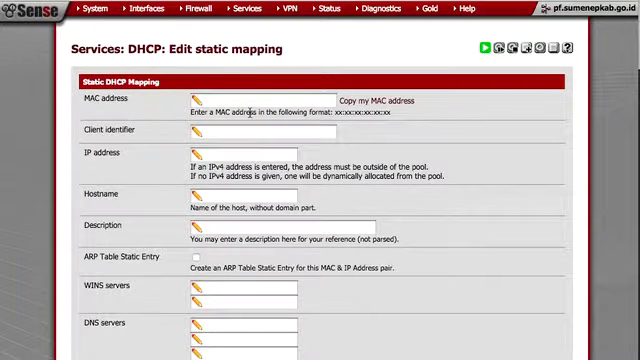
- Enter MAC d0:67:e5:e5:50:b7 and client identifier 'web server' in the new static mapping
type("d0:67:e5:e5:50:b7")
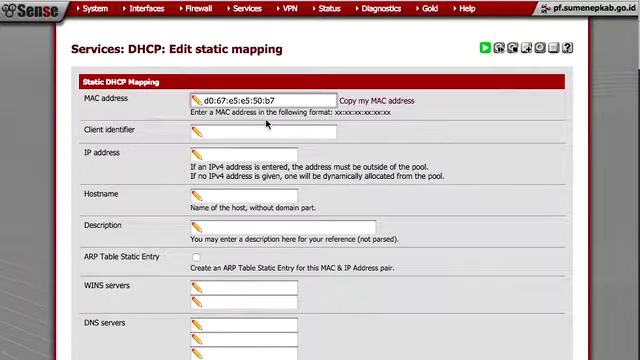
type("w")
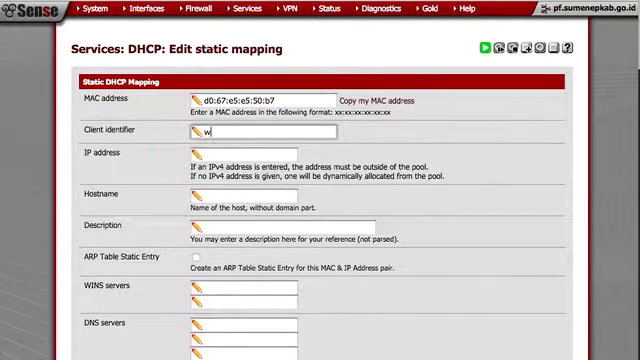
key("BackSpace")
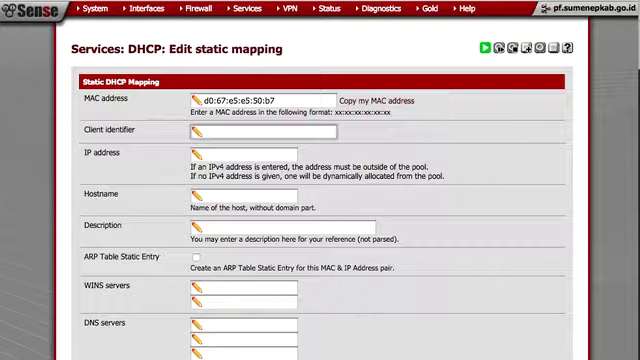
type("web server")
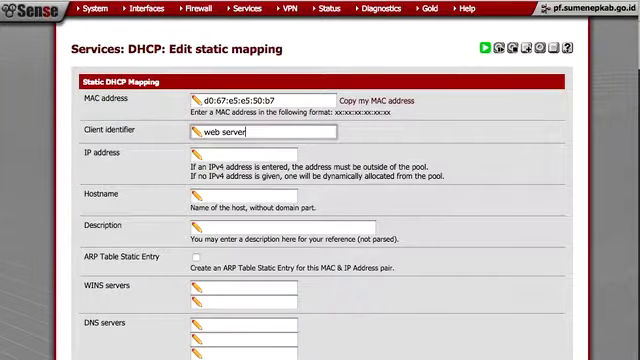
- Enter IP 10.100.100.1, hostname 'www' and start the description 'Sum'
type("10.100.100.1")
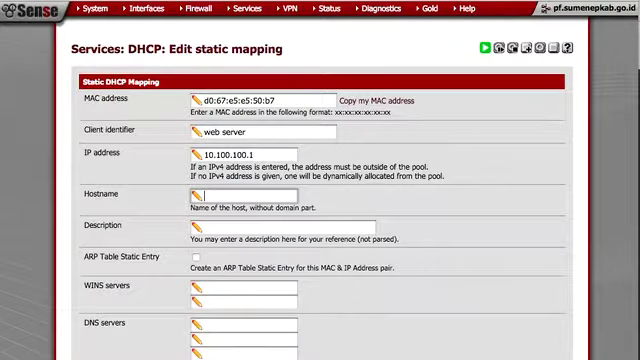
type("www")
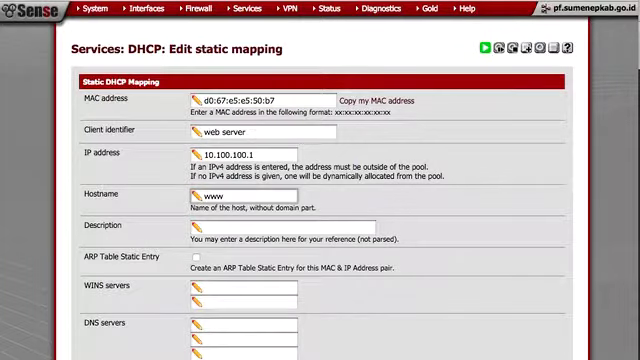
type("Sumenep Web")
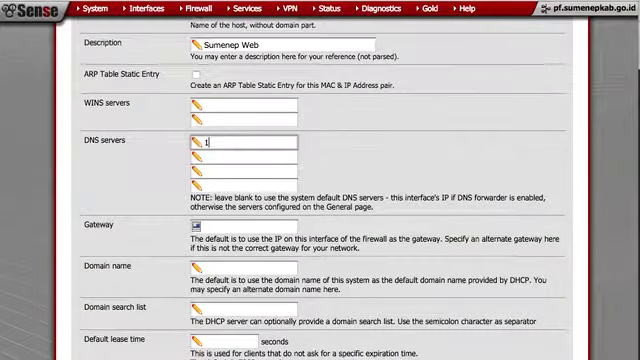
- Set the static mapping's DNS server to 10.10.10.1
type("10.10.10.1")
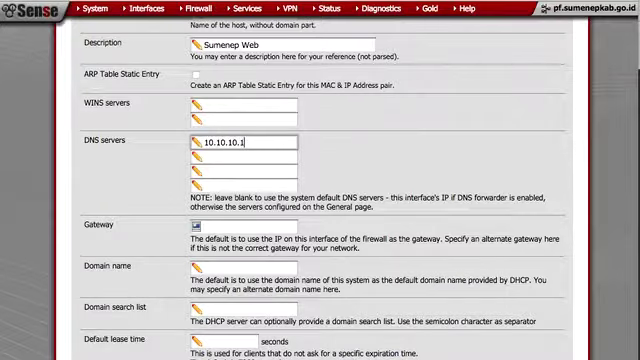